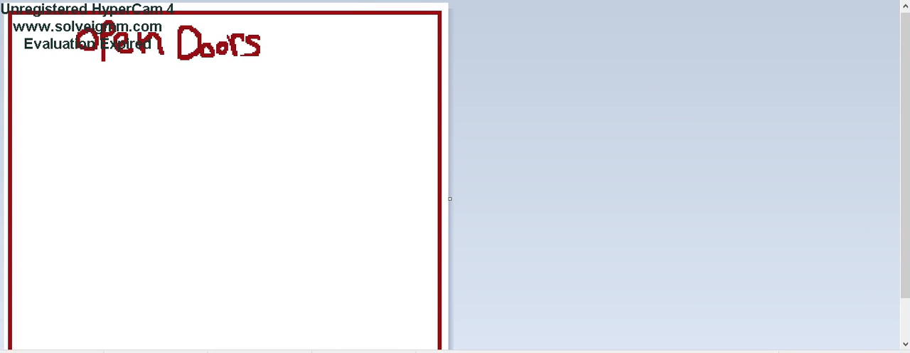
mouse_move(492, 12)
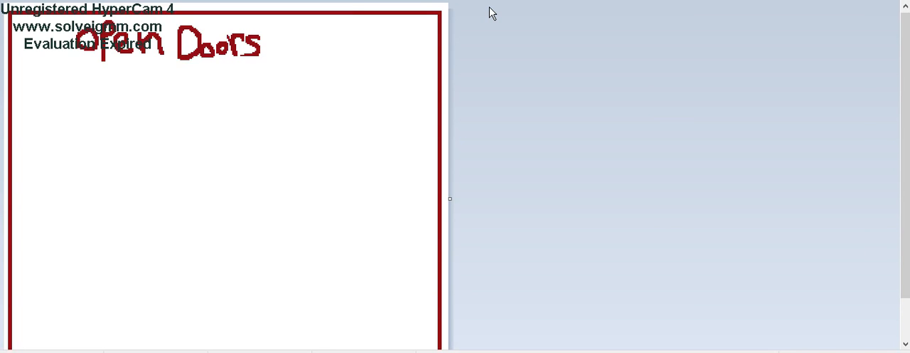
mouse_move(212, 118)
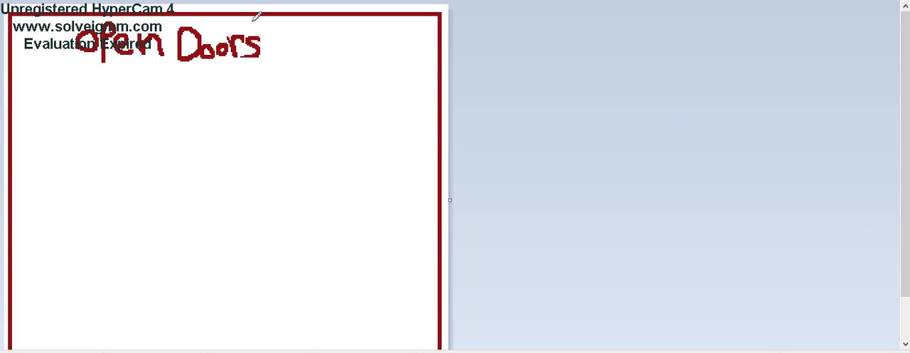
mouse_move(442, 102)
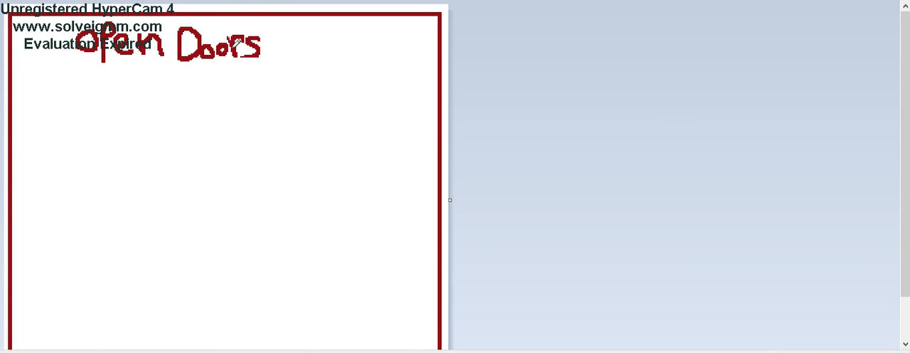
mouse_move(100, 109)
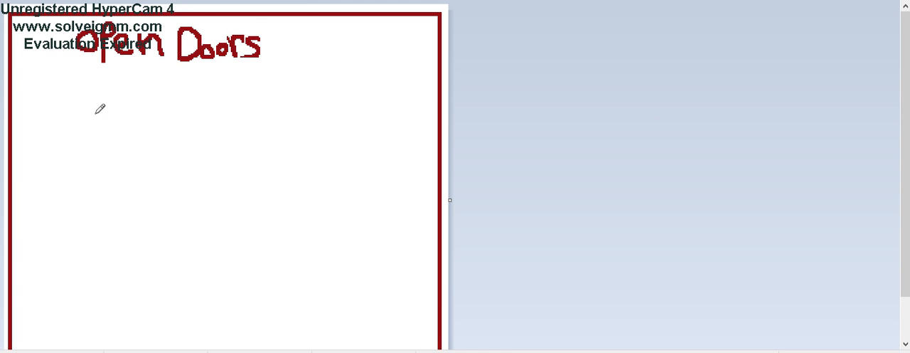
mouse_move(110, 241)
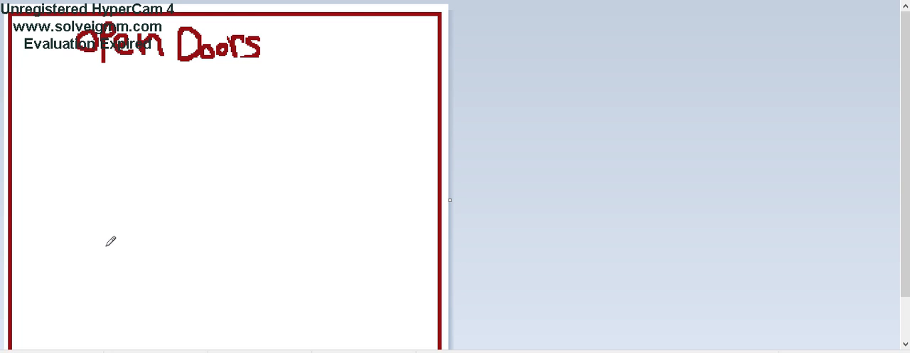
mouse_move(96, 141)
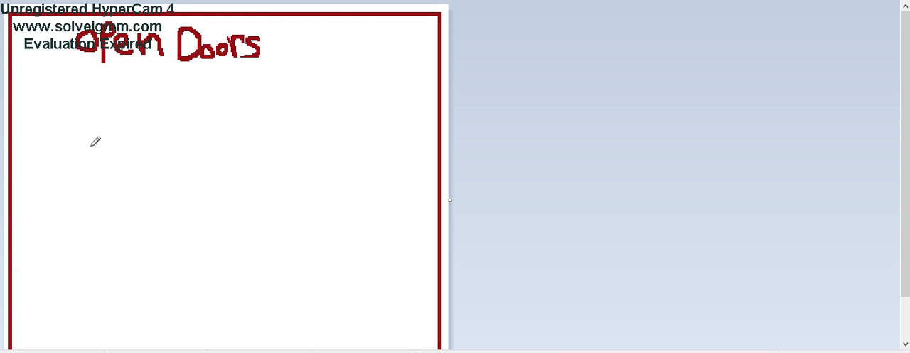
mouse_move(235, 109)
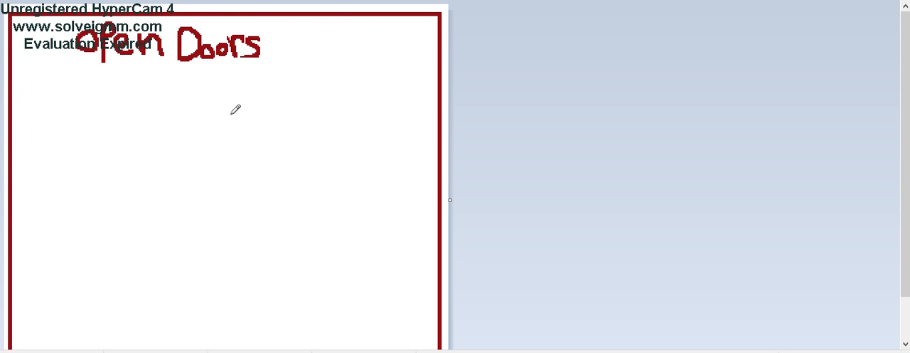
mouse_move(349, 82)
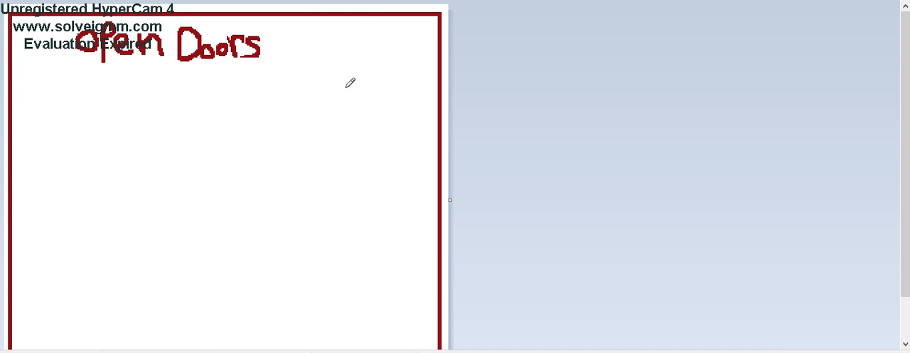
mouse_move(3, 41)
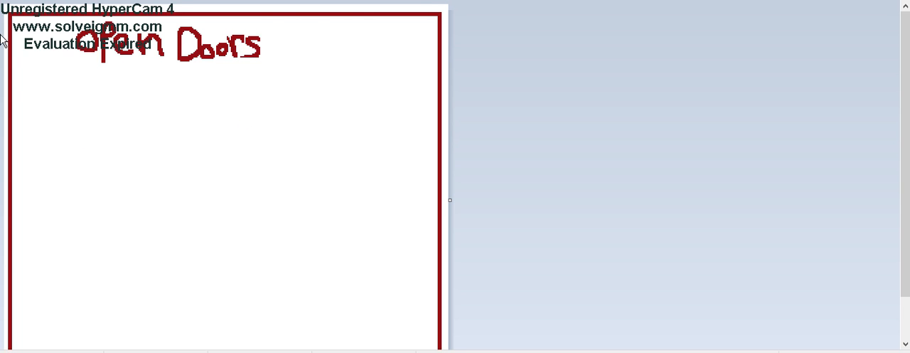
- Draw the tall red doorframe rectangle on the right half of the page
left_click_drag(55, 60, 268, 52)
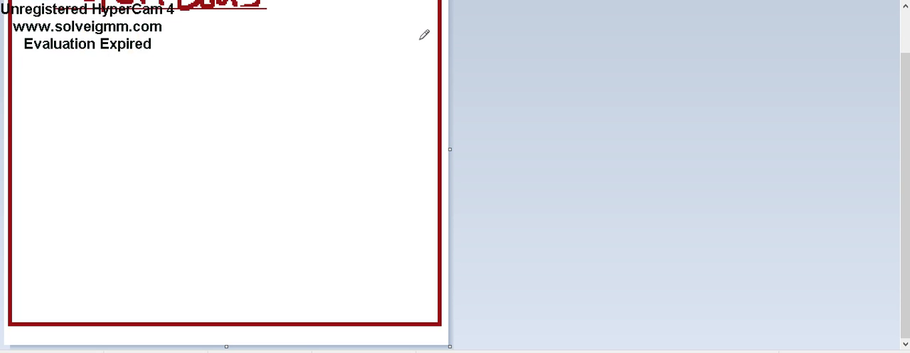
mouse_move(432, 48)
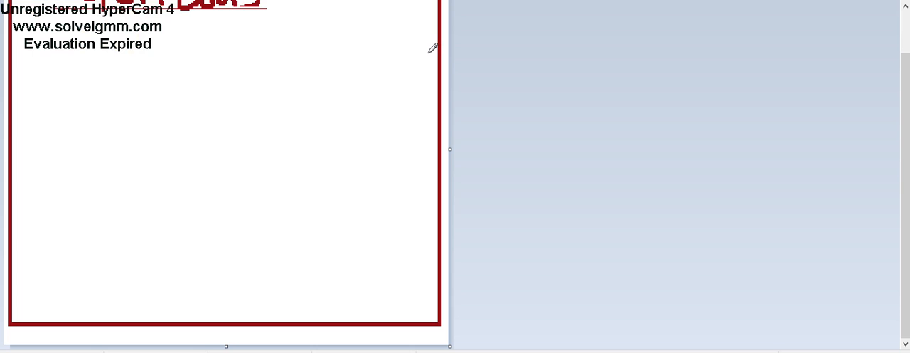
left_click_drag(257, 64, 431, 53)
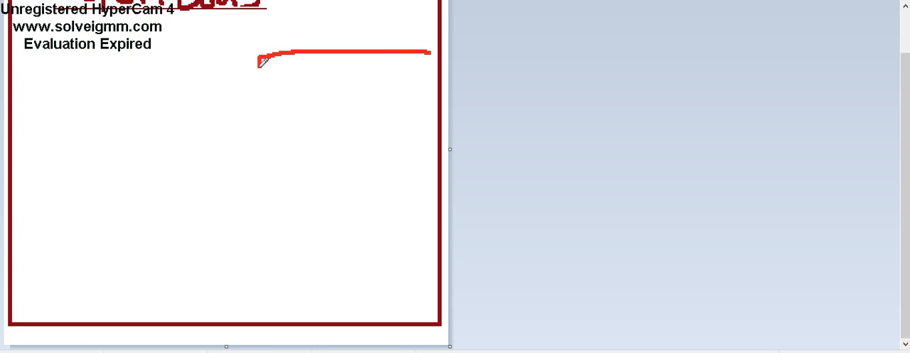
left_click_drag(258, 54, 266, 266)
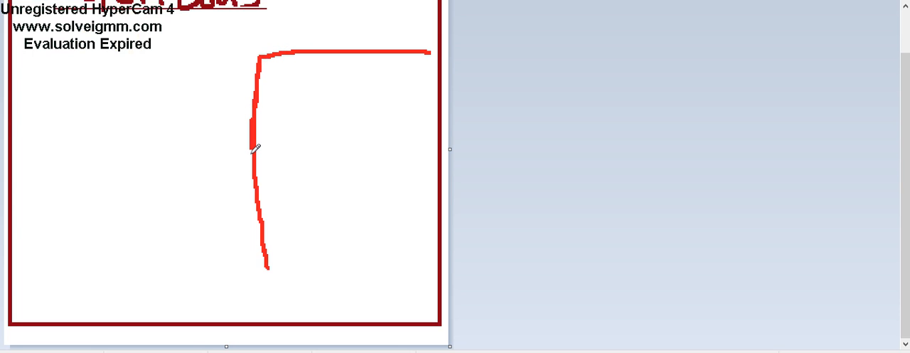
left_click_drag(261, 266, 299, 307)
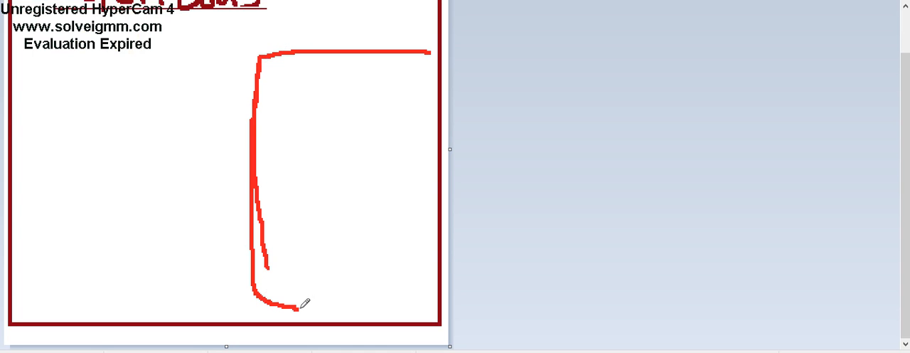
left_click_drag(302, 306, 426, 306)
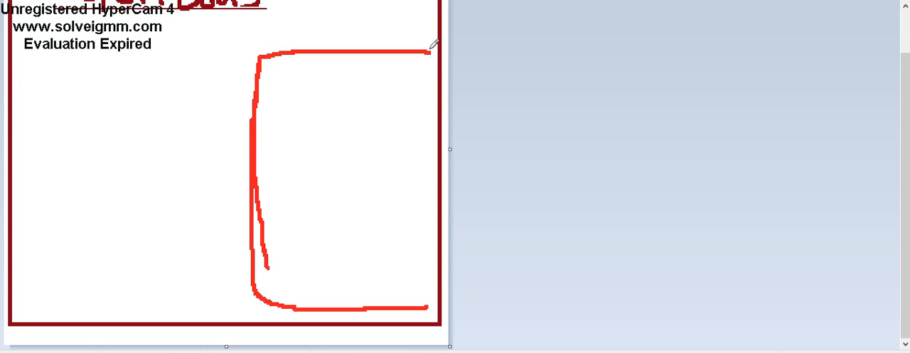
left_click_drag(431, 45, 429, 306)
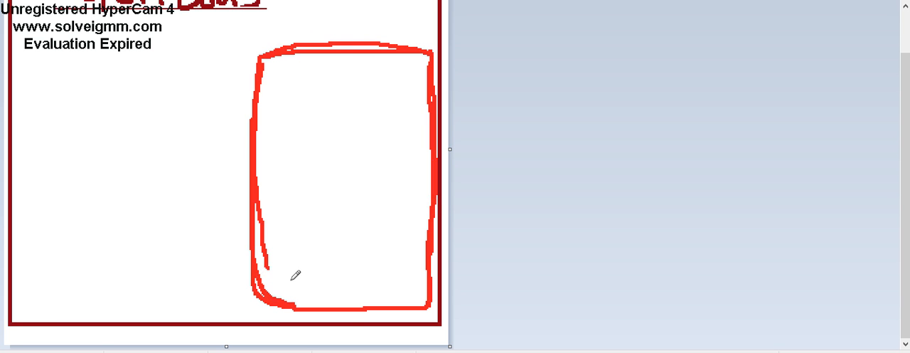
mouse_move(257, 128)
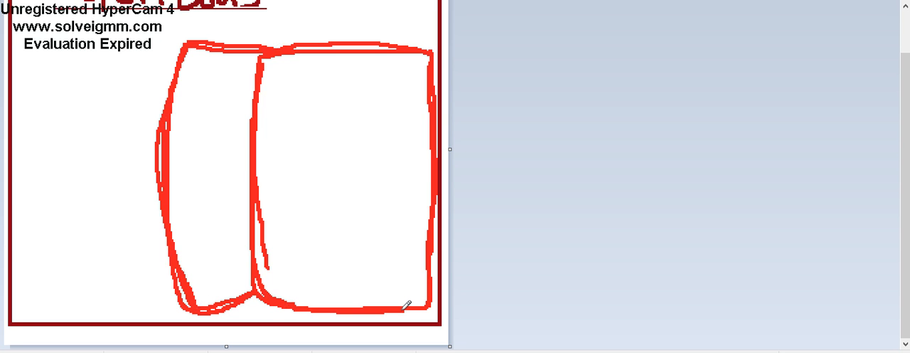
mouse_move(278, 196)
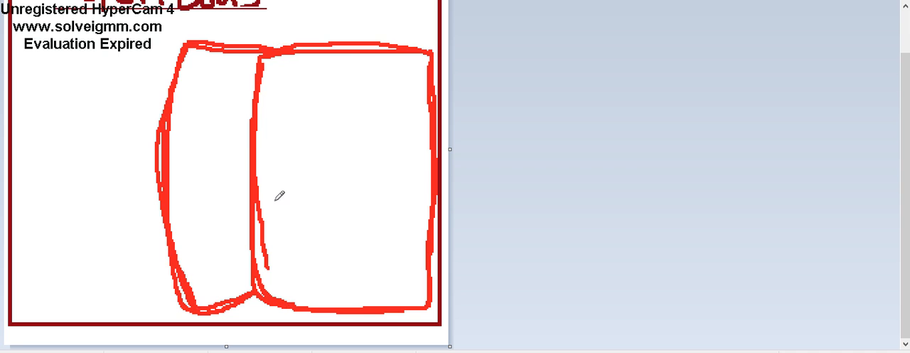
mouse_move(290, 193)
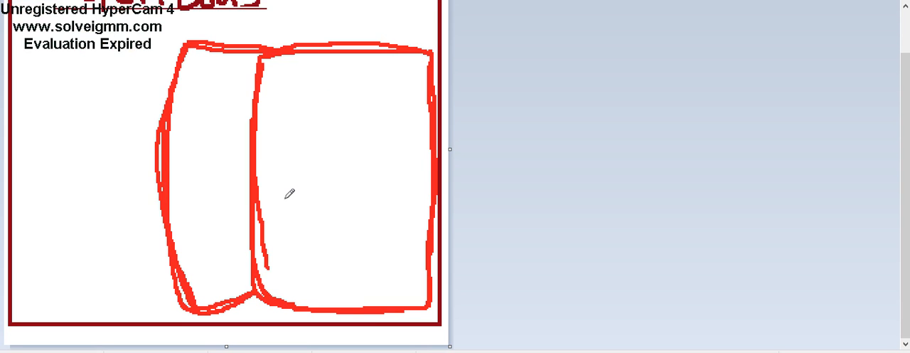
mouse_move(339, 144)
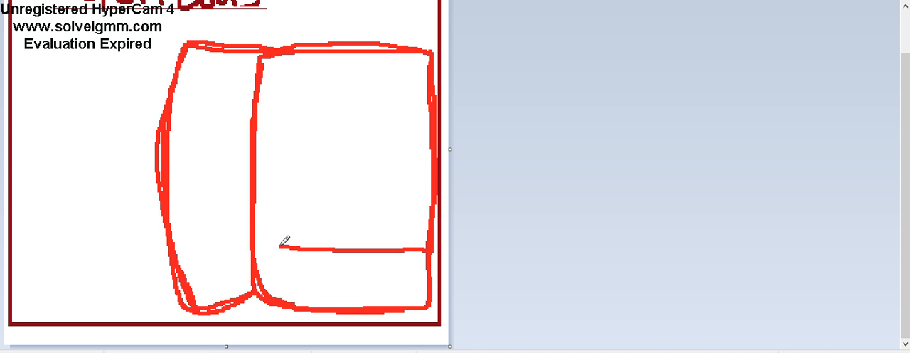
- Draw a red horizontal floor line across the lower doorway
left_click_drag(281, 246, 420, 245)
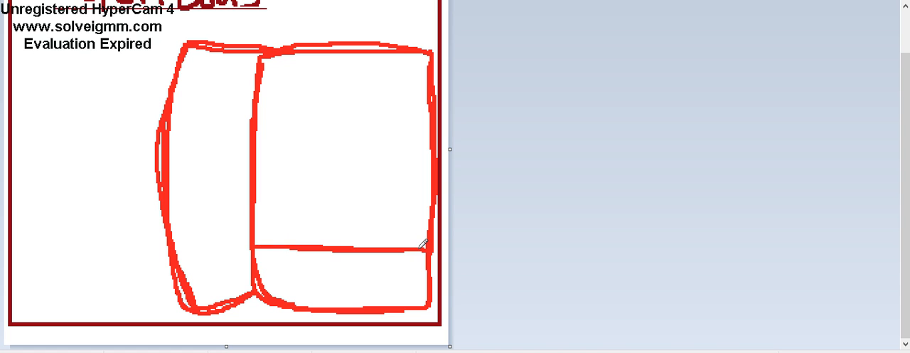
mouse_move(306, 182)
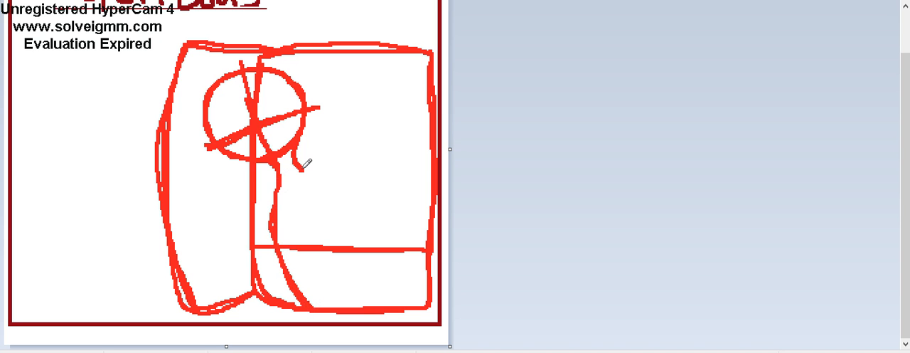
- Sketch the creature's curved body below its head and add head strokes in red
left_click_drag(298, 160, 327, 214)
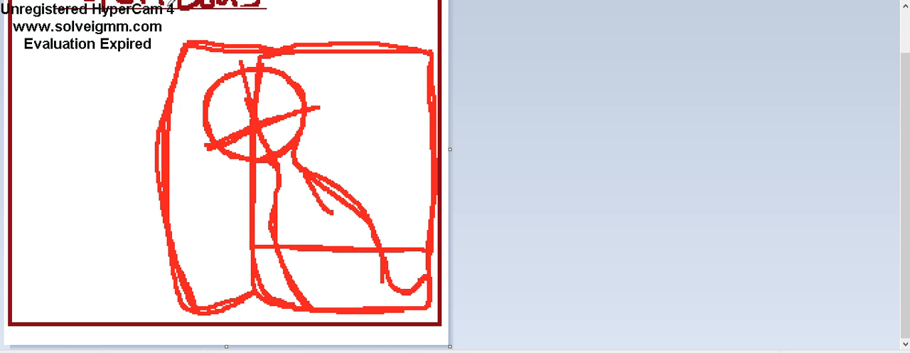
mouse_move(291, 82)
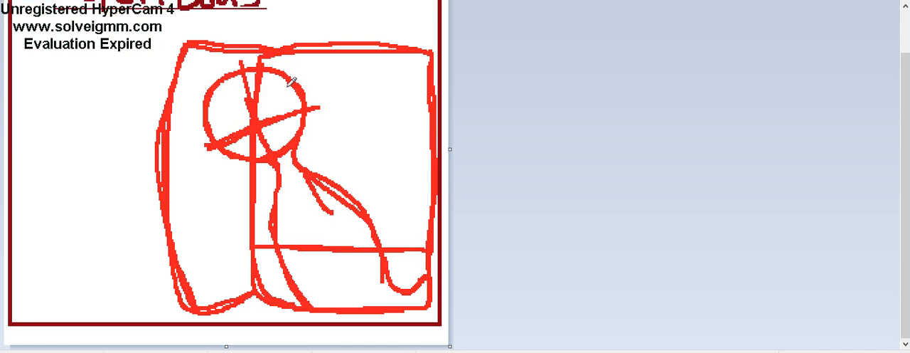
mouse_move(197, 165)
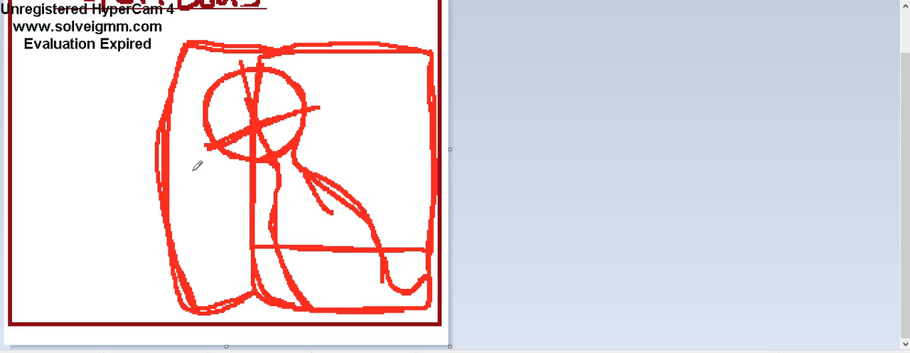
mouse_move(226, 159)
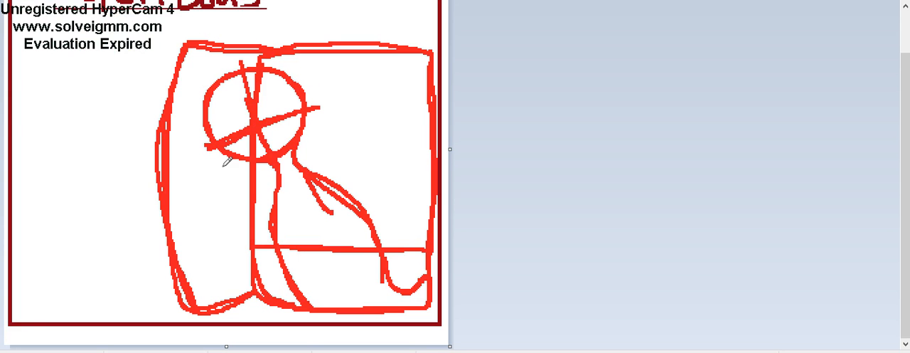
mouse_move(230, 124)
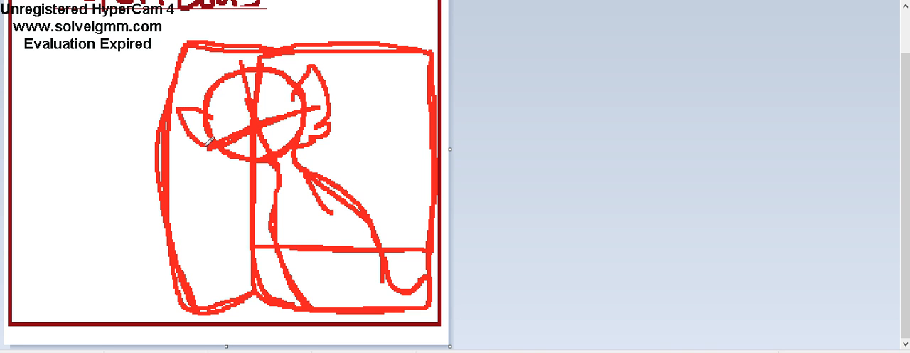
left_click_drag(214, 139, 227, 167)
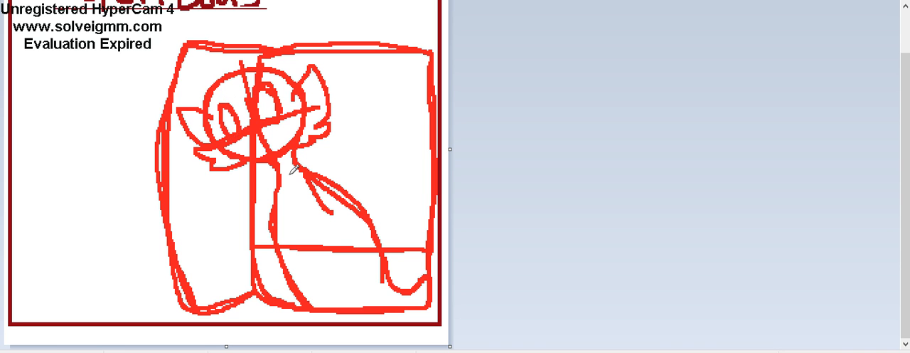
mouse_move(242, 145)
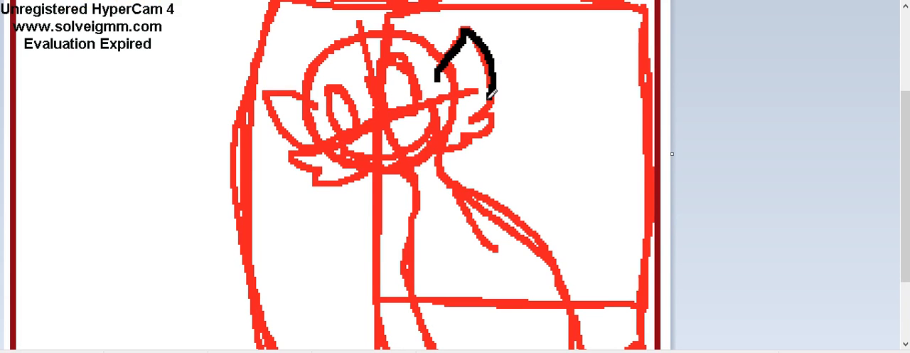
- Ink the creature's right and left ear outlines in black
left_click_drag(462, 85, 483, 128)
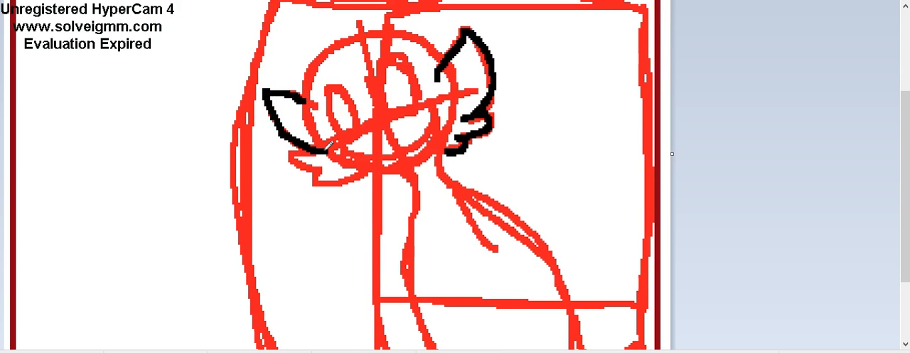
left_click_drag(313, 160, 349, 167)
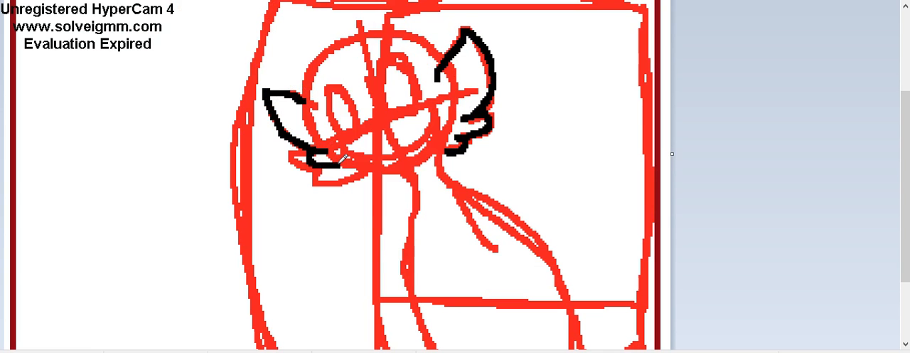
left_click_drag(334, 167, 362, 178)
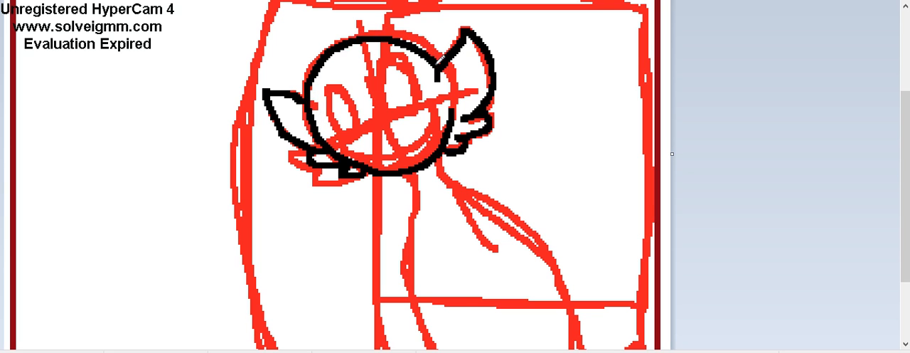
scroll("down", 3)
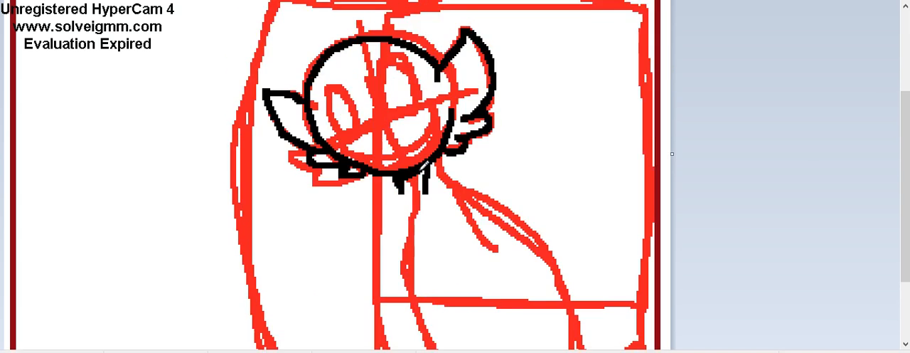
scroll("down", 3)
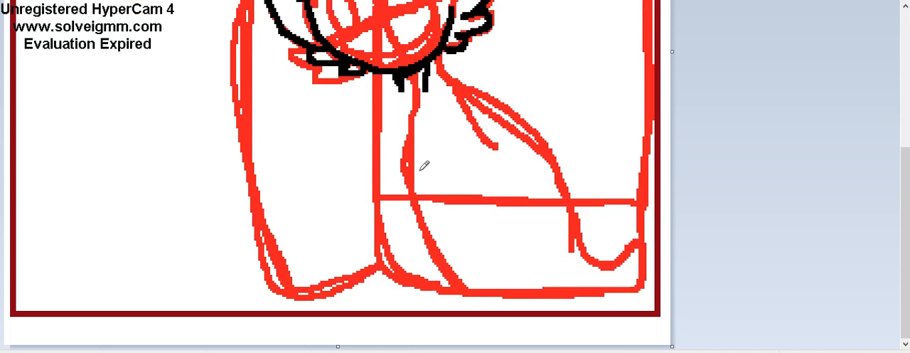
mouse_move(431, 82)
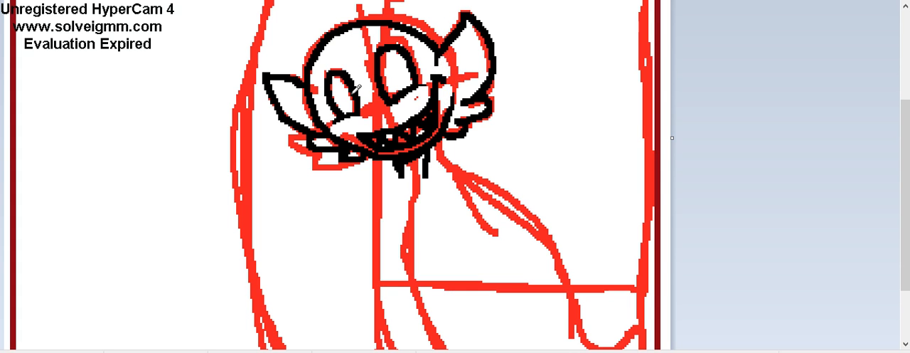
scroll("down", 3)
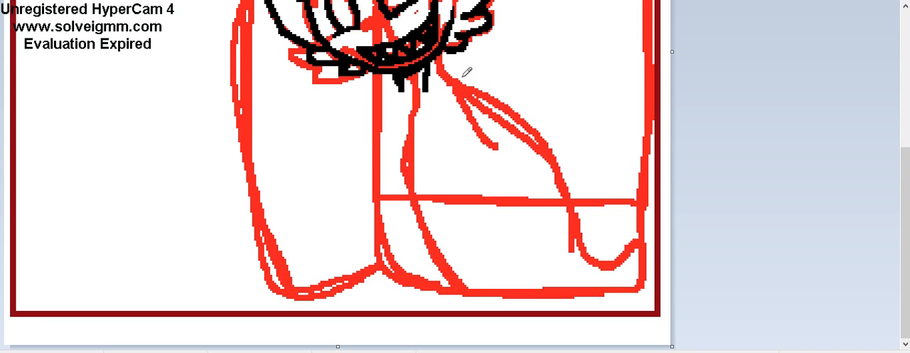
- Ink both sides of the creature's body and its arm outline in black
left_click_drag(387, 85, 391, 206)
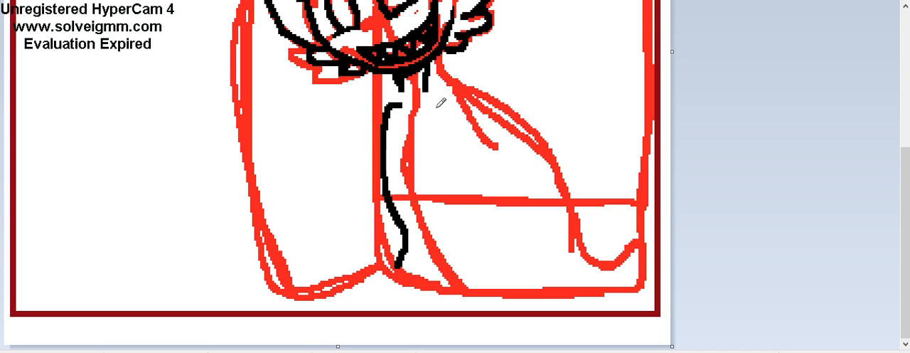
left_click_drag(445, 100, 462, 202)
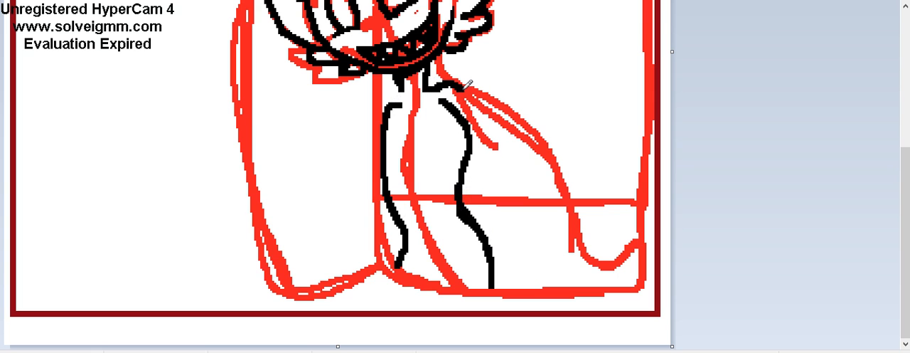
left_click_drag(468, 86, 491, 192)
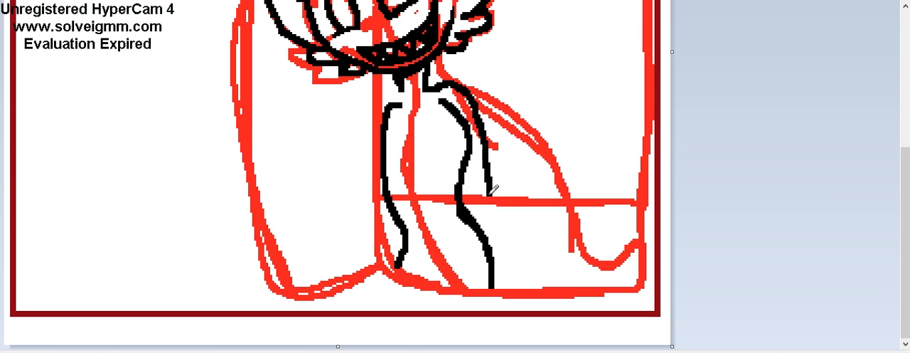
left_click_drag(469, 178, 483, 228)
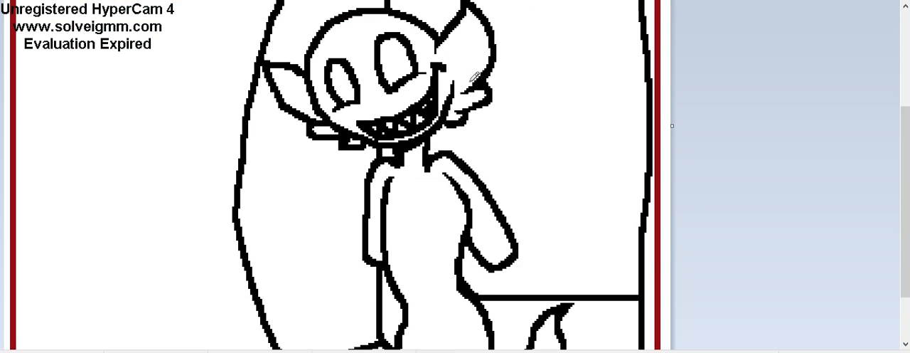
- Scroll down the canvas to review the inked drawing
scroll("down", 3)
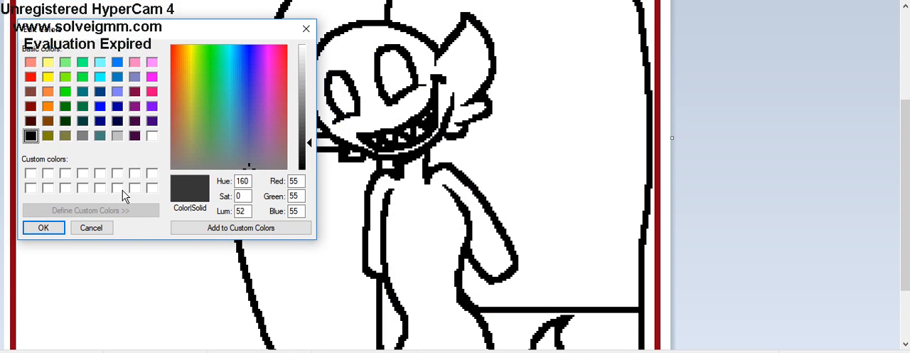
- Confirm dark grey RGB 55,55,55 as the colour for filling the creature
left_click(43, 226)
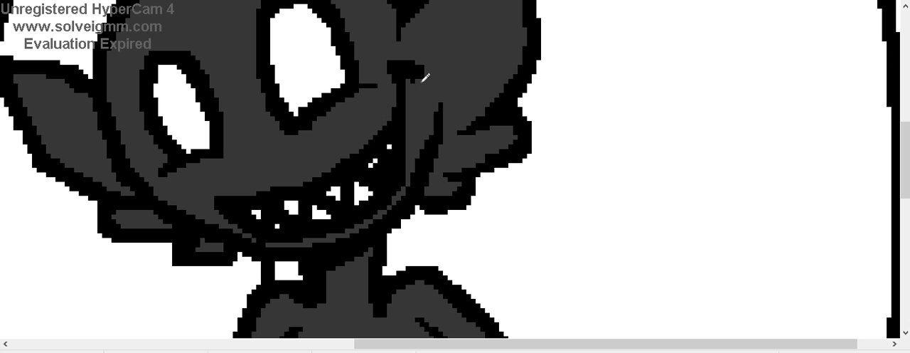
mouse_move(399, 127)
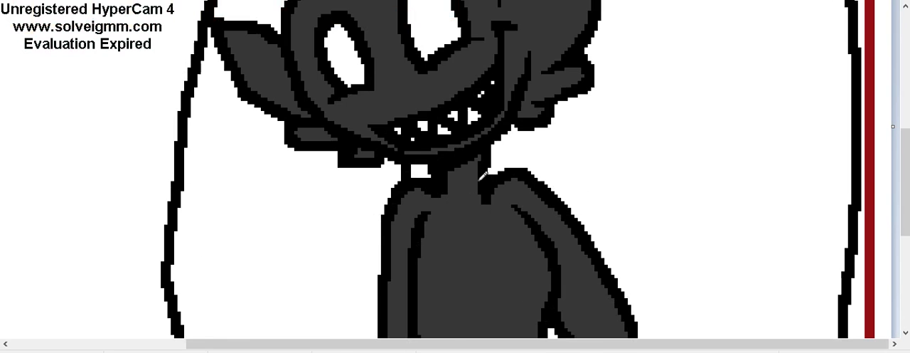
scroll("down", 3)
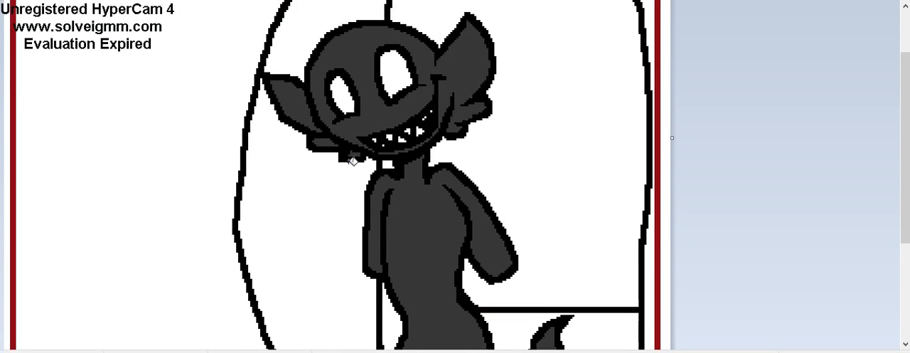
- Darken the brown shade and confirm it as the door colour
scroll("down", 3)
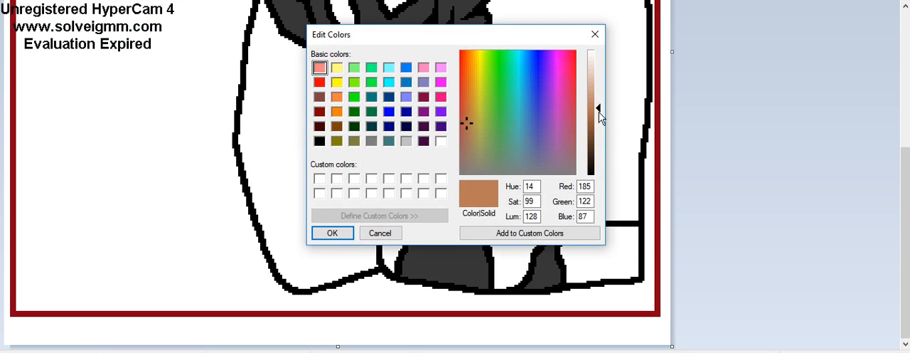
left_click_drag(597, 108, 597, 123)
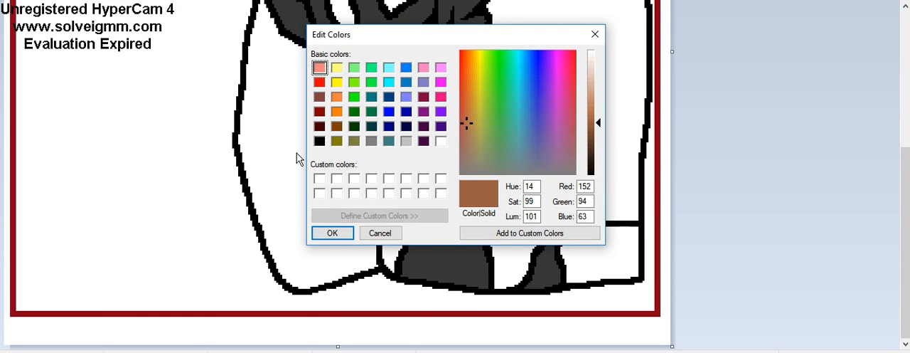
left_click(331, 232)
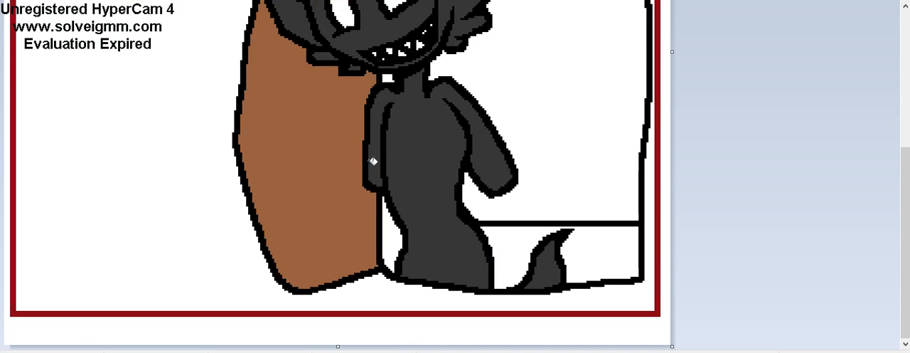
mouse_move(563, 106)
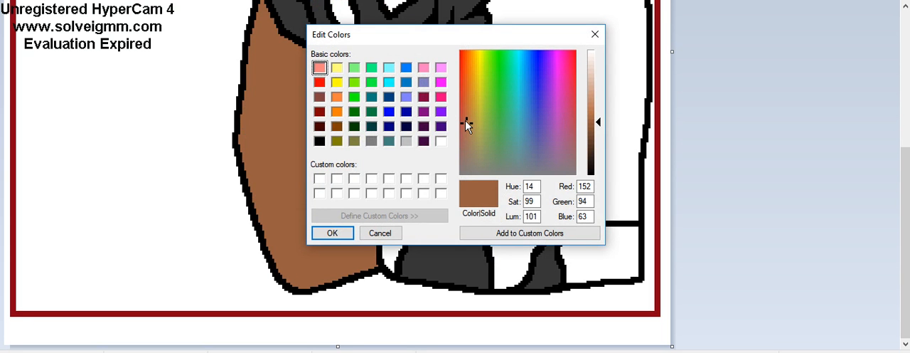
- Pick and confirm a muted greyish mauve colour for the room
left_click(331, 232)
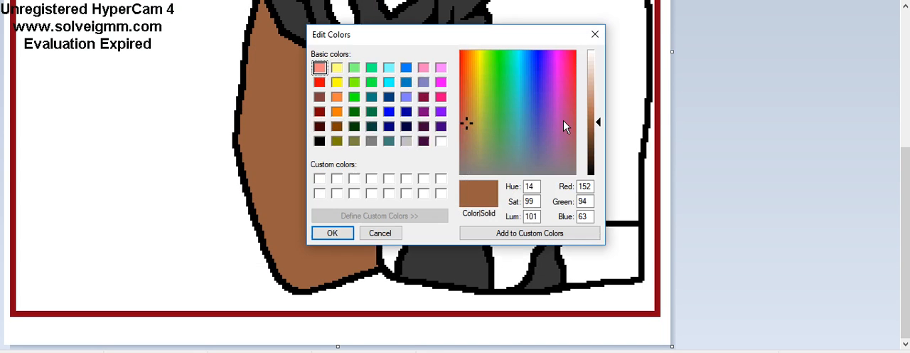
left_click(472, 93)
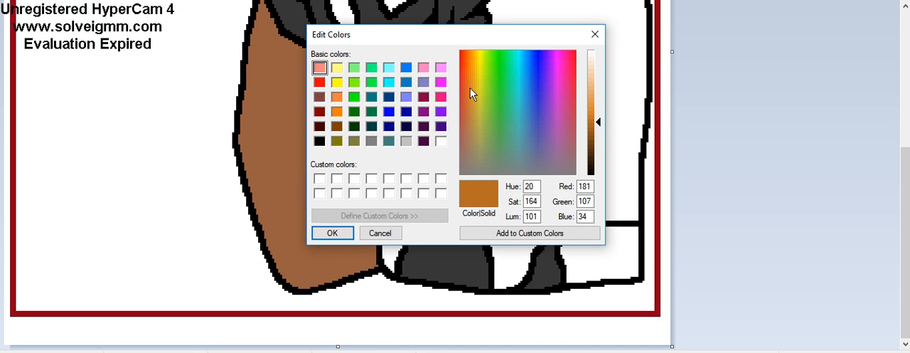
left_click(462, 143)
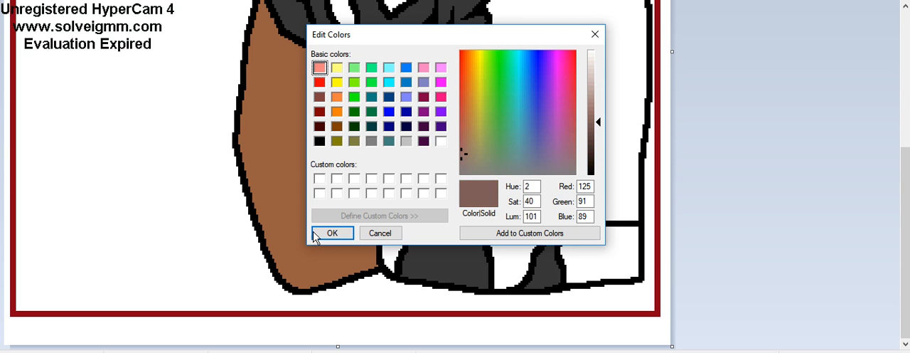
left_click(332, 232)
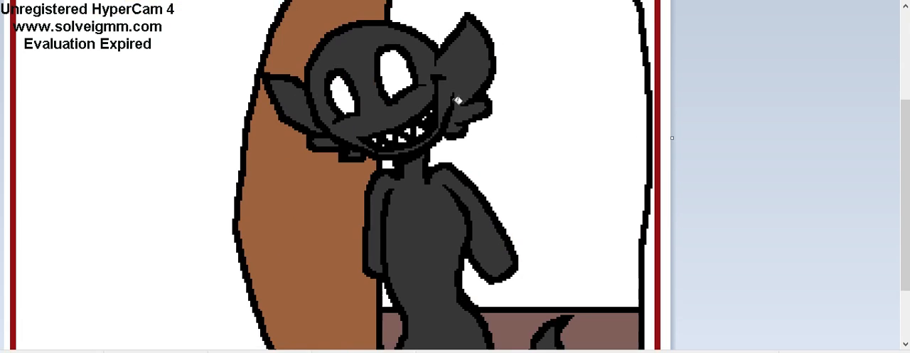
- Scroll the canvas to view the mauve room behind the creature
scroll("down", 3)
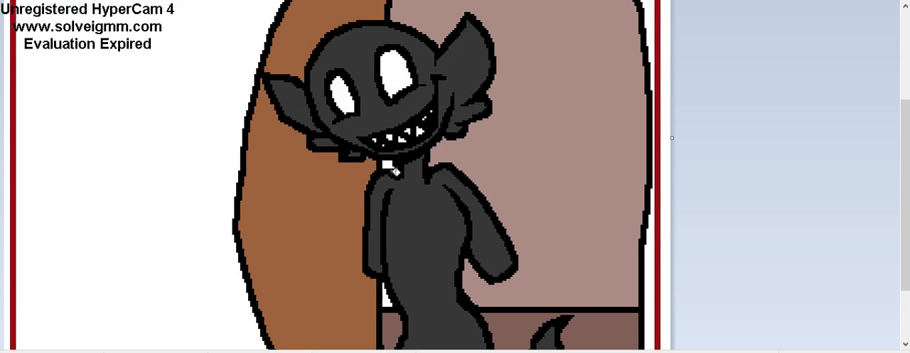
scroll("down", 3)
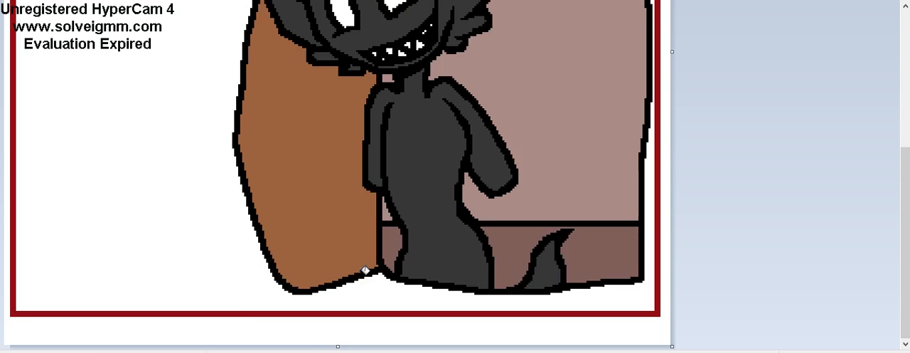